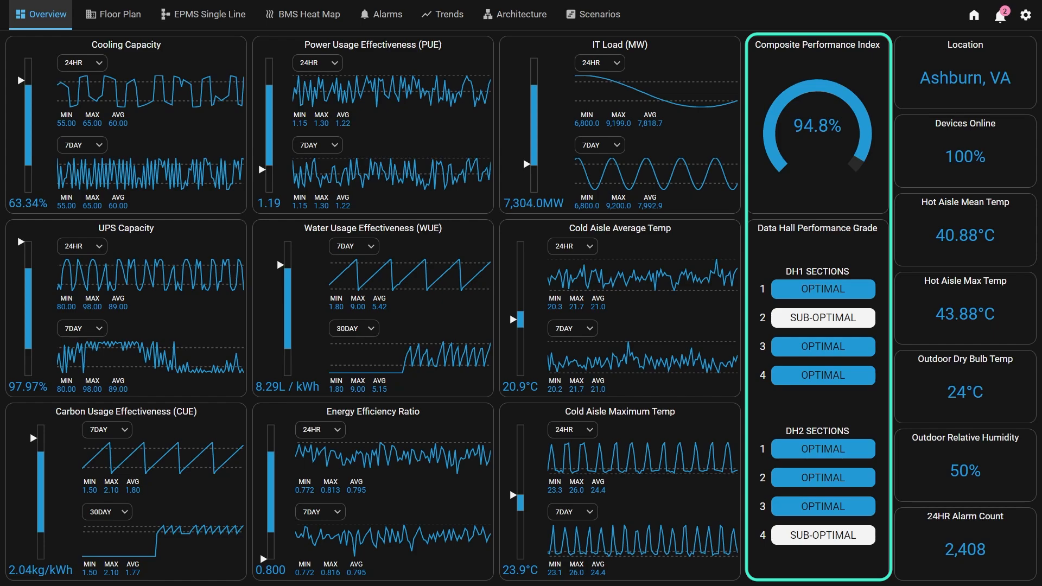
Step: Switch to the Floor Plan view showing Data Hall 1 and 2 status, PUE, loads and aisle temperatures
click(119, 14)
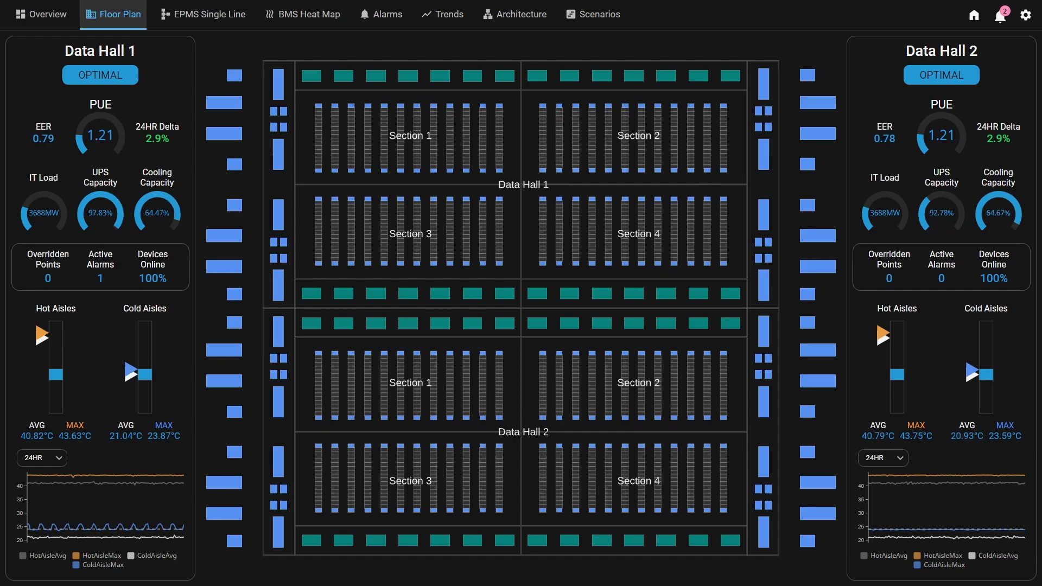
Step: Switch to the EPMS Single Line diagram for Data Hall 1, Section 1 with switchgear, UPS and PDU statuses
click(208, 14)
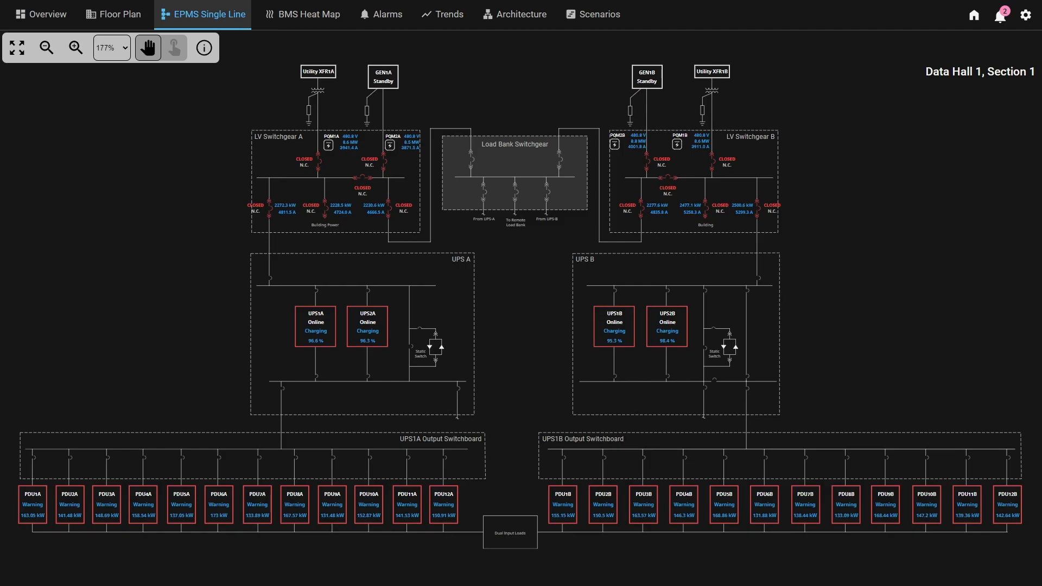
Step: Switch to the BMS Heat Map for Data Hall 1, Section 1 with hot and cold aisle temperatures
click(303, 14)
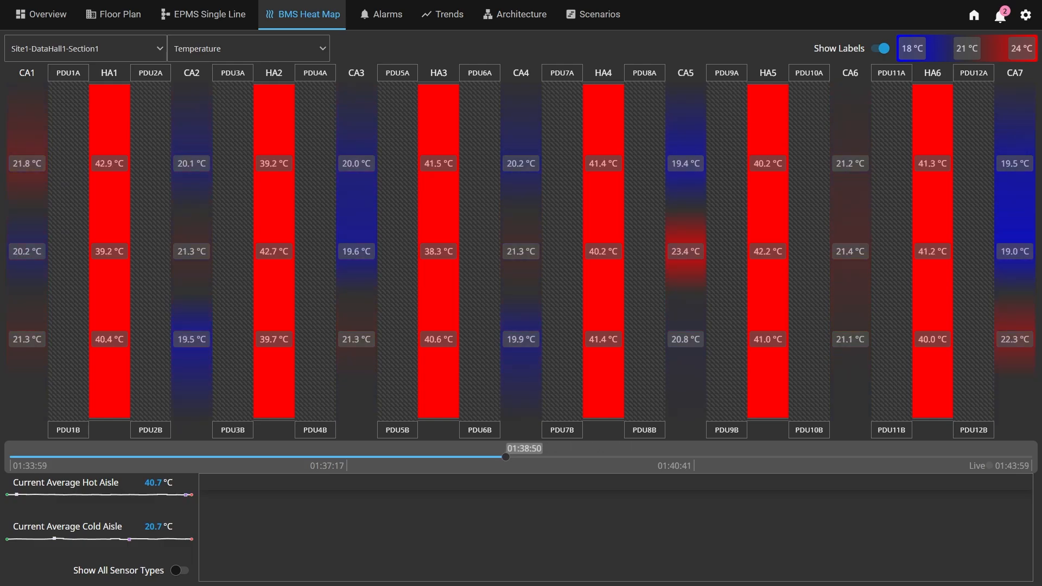
Step: View the active alarms list, then the 8-hour trend chart of PUE, water and carbon usage effectiveness
click(381, 14)
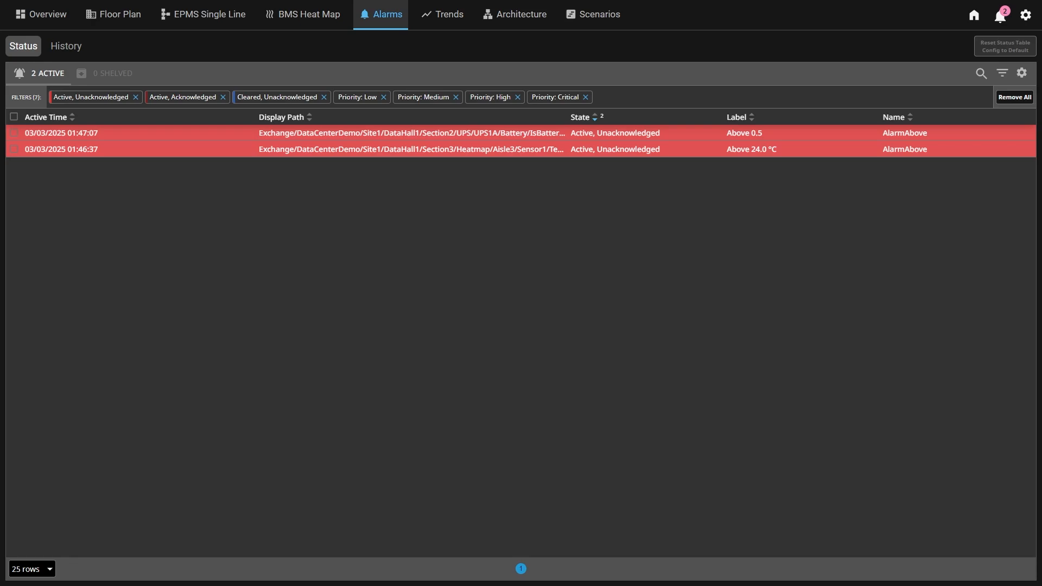
click(442, 14)
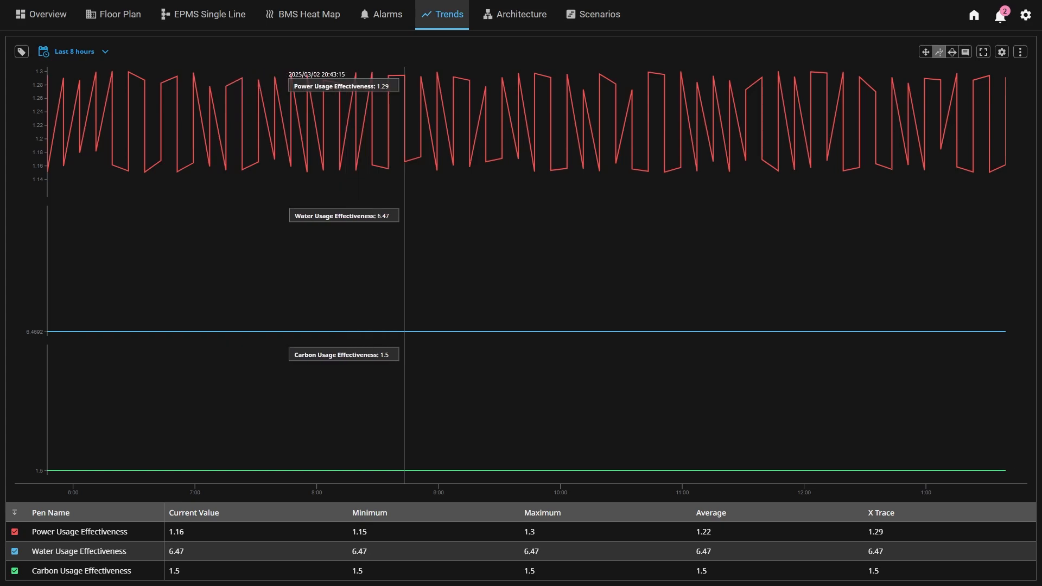